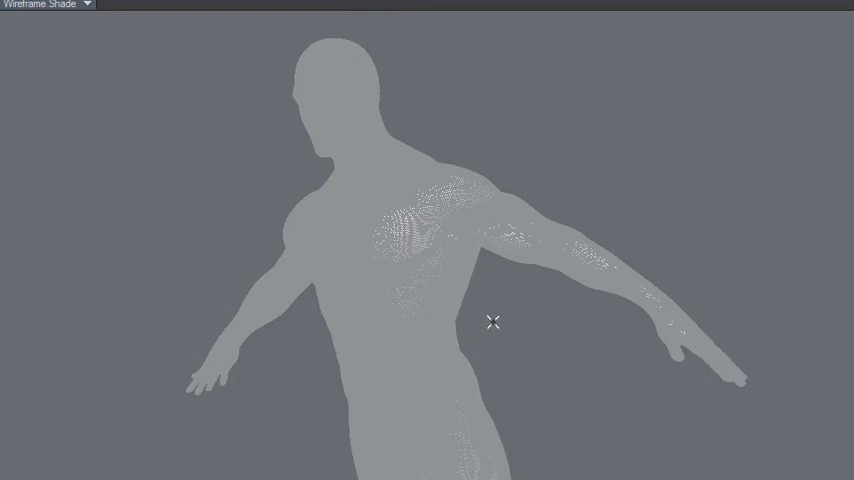
Orbit the wireframe-shaded figure to test viewport responsiveness.
drag(492, 322, 512, 336)
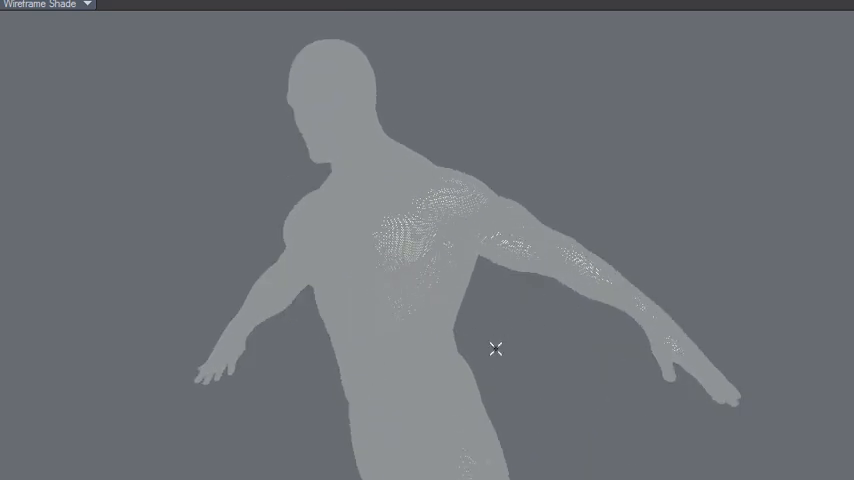
mouse_move(252, 268)
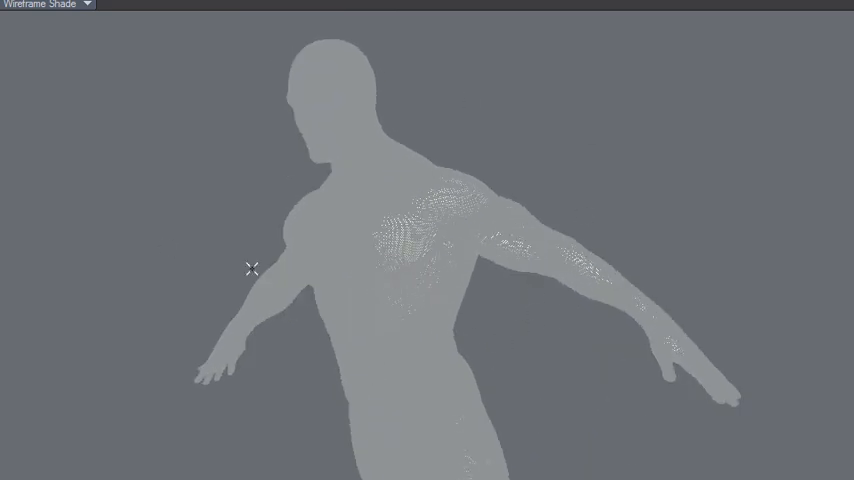
mouse_move(112, 144)
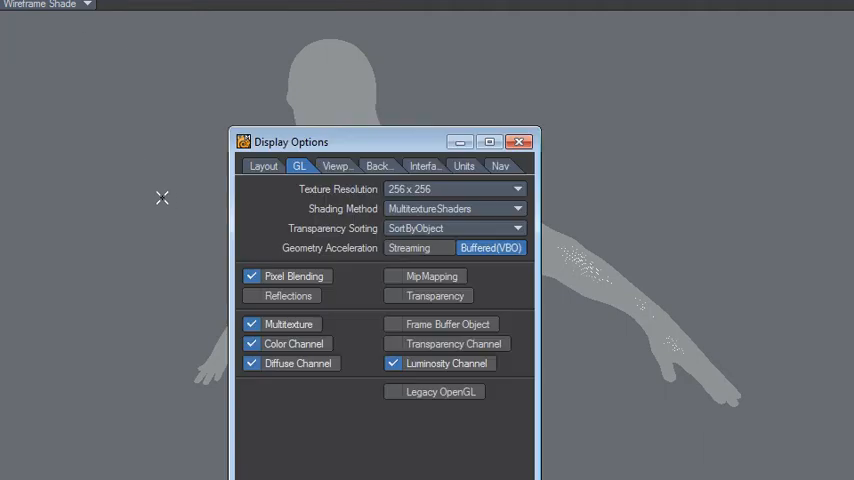
Try Streaming geometry acceleration, then restore Buffered(VBO) and close Display Options.
click(408, 246)
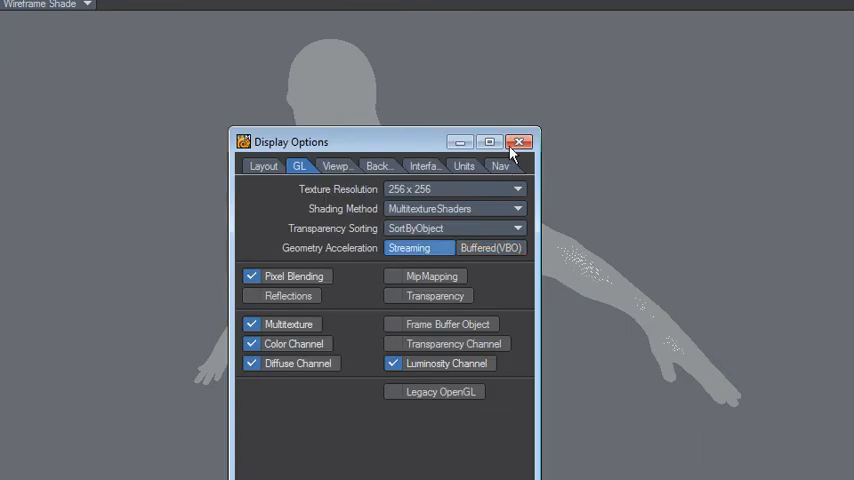
click(520, 140)
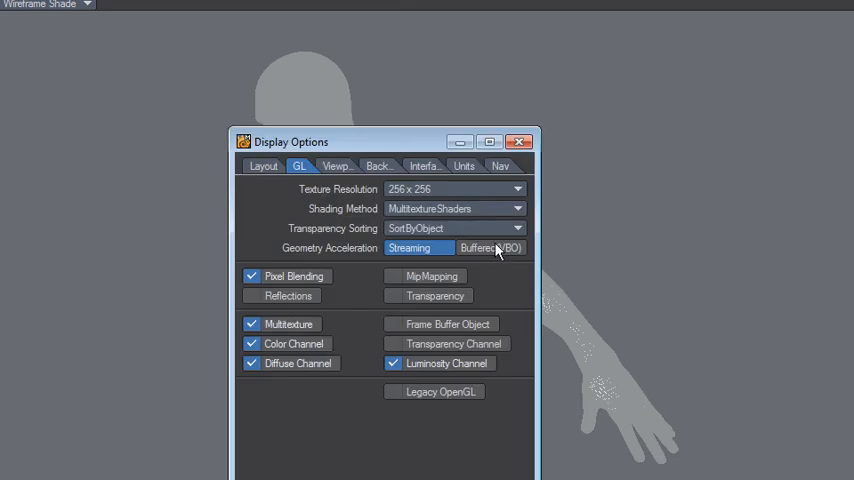
click(492, 248)
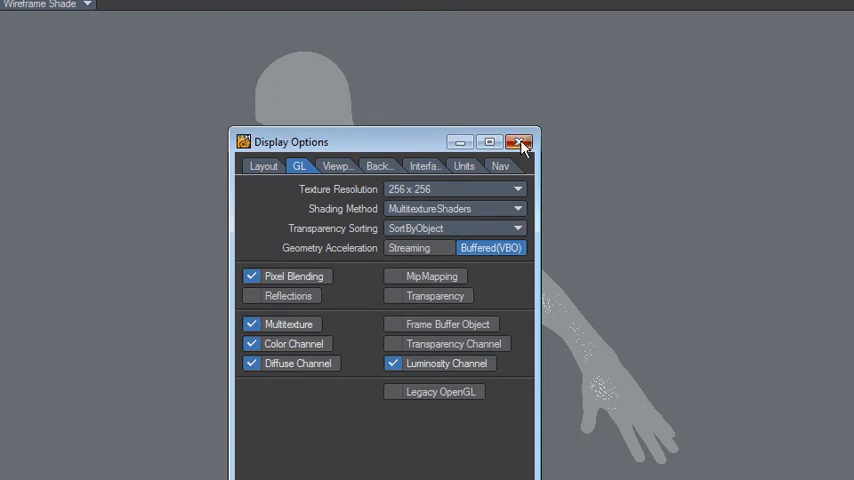
click(520, 142)
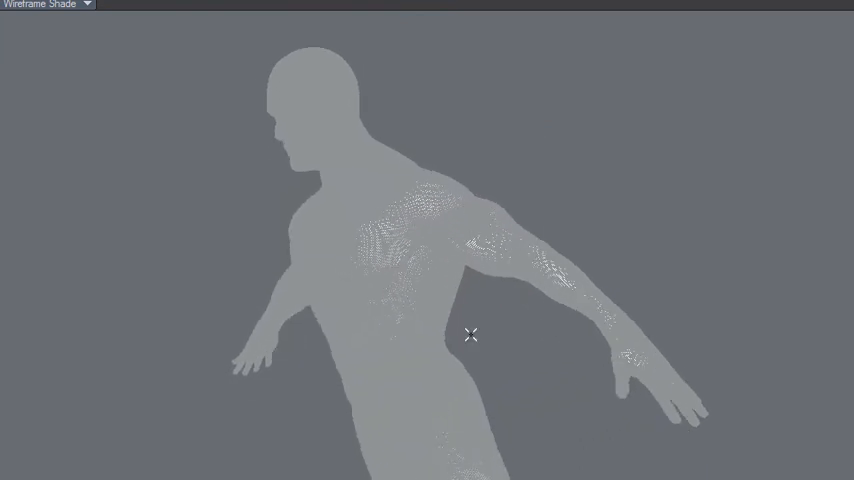
Change the viewport shading mode from Wireframe Shade to Smooth Shade.
click(48, 4)
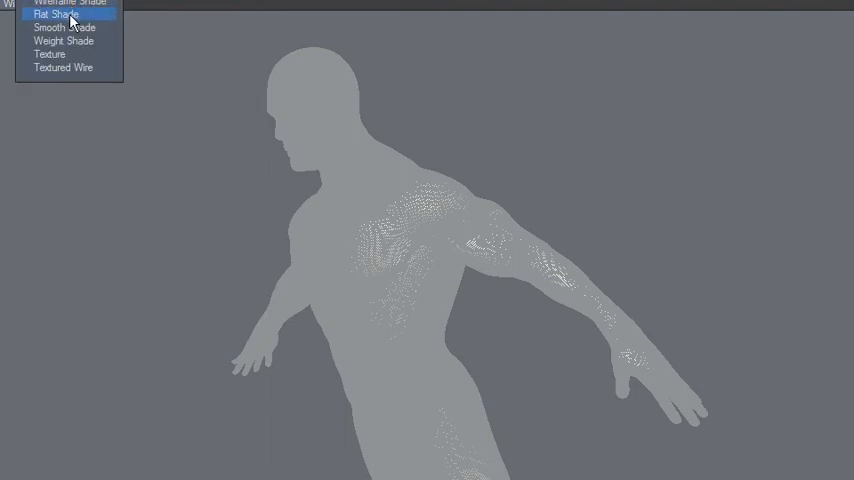
click(56, 14)
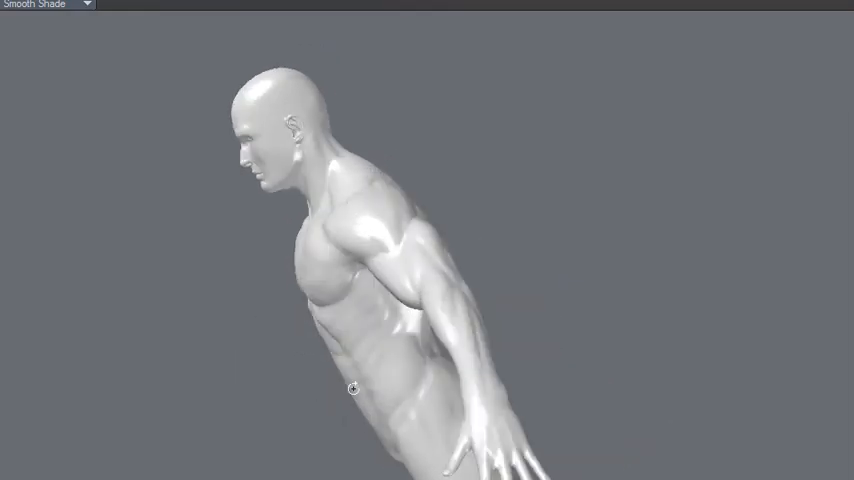
Orbit the smooth-shaded figure, then change the viewport to Flat Shade.
drag(352, 388, 500, 332)
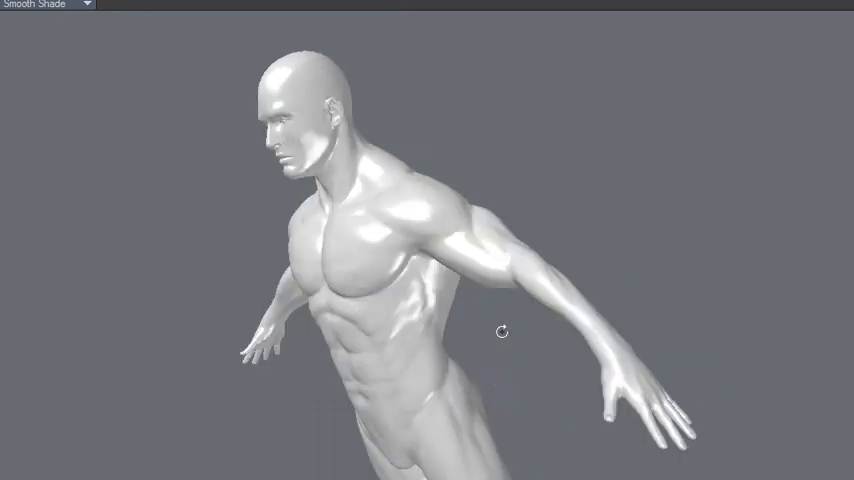
drag(500, 332, 420, 360)
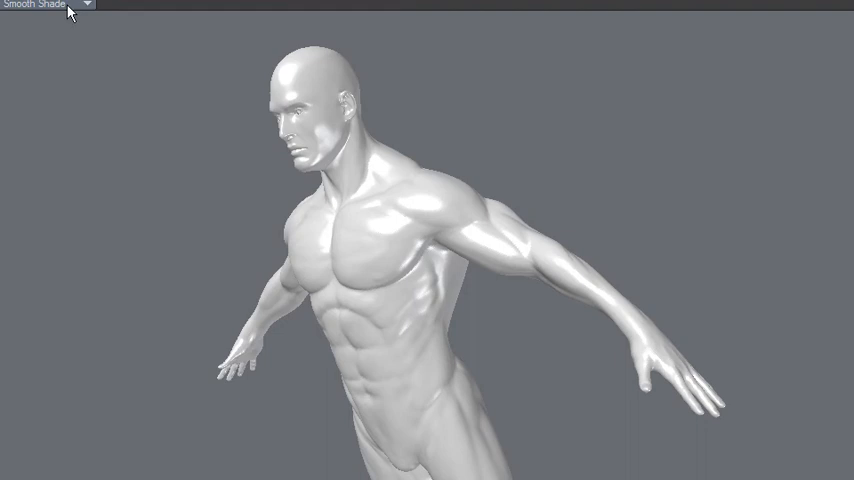
click(48, 6)
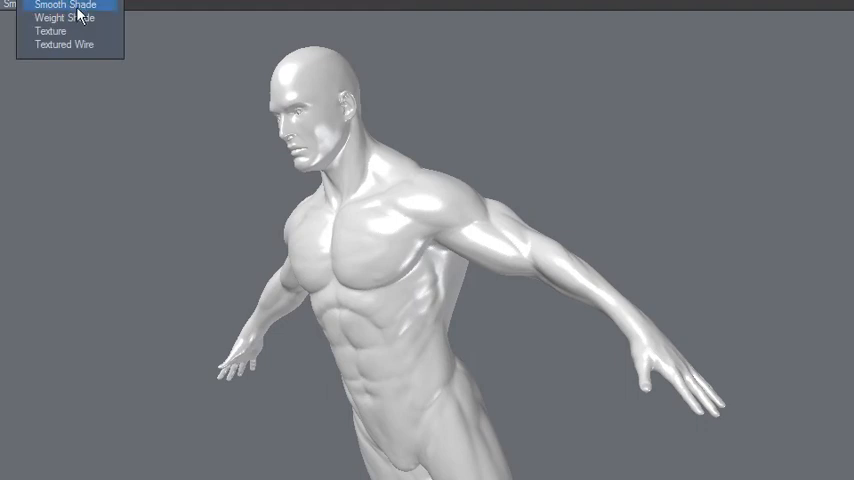
click(64, 4)
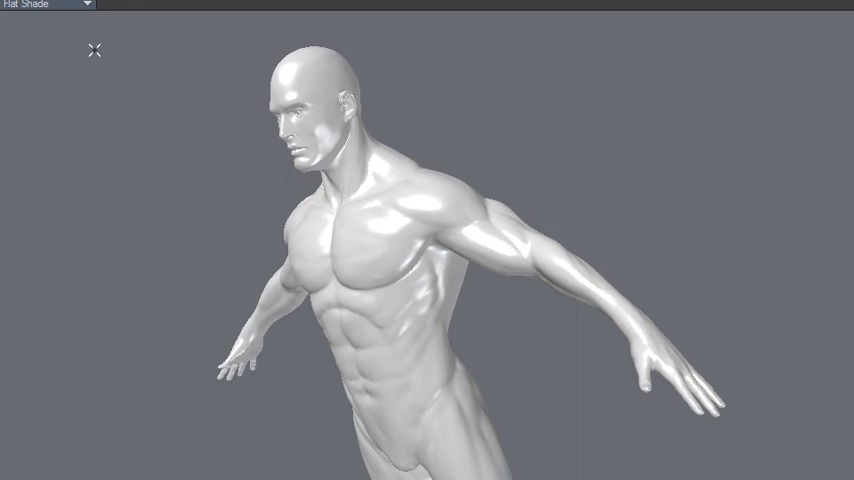
click(44, 4)
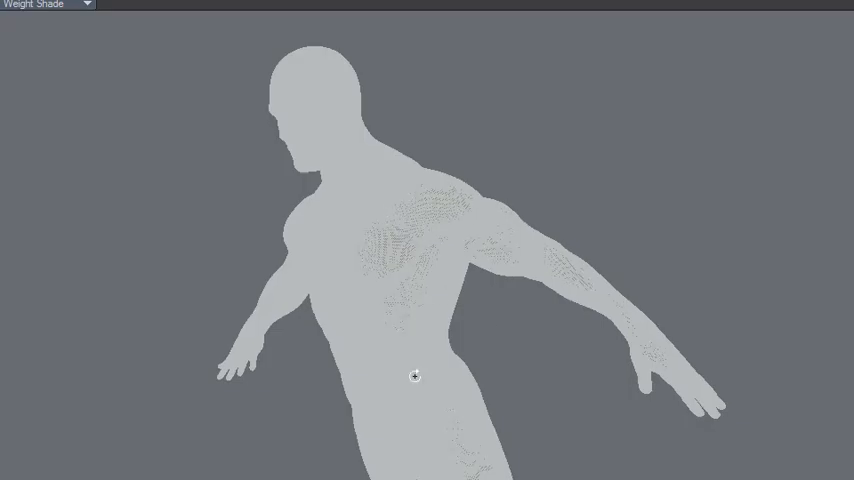
Try Weight Shade on the figure, then return the viewport to Smooth Shade.
click(48, 4)
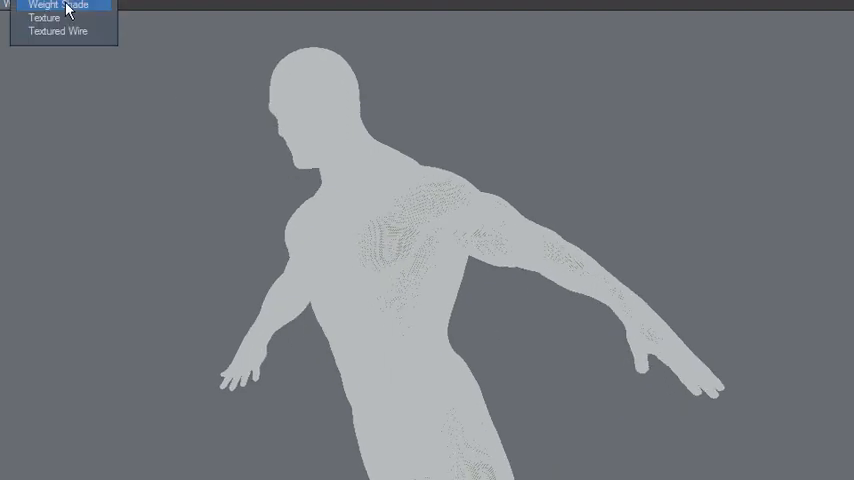
click(58, 4)
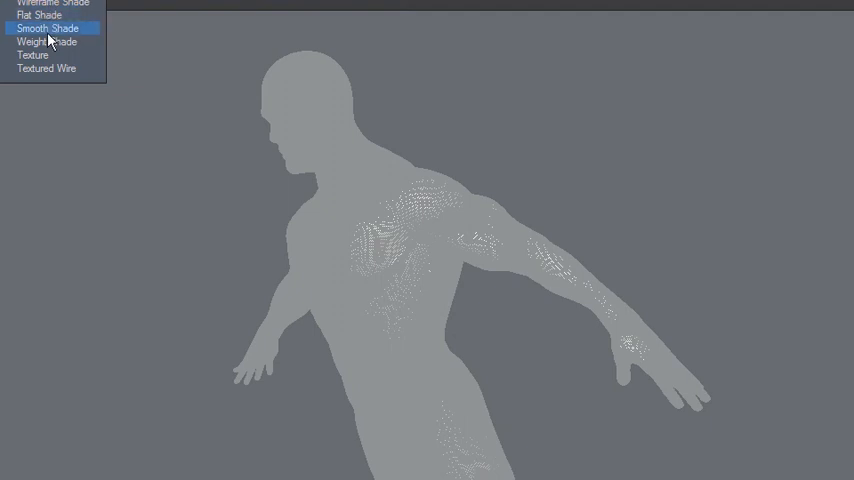
click(48, 28)
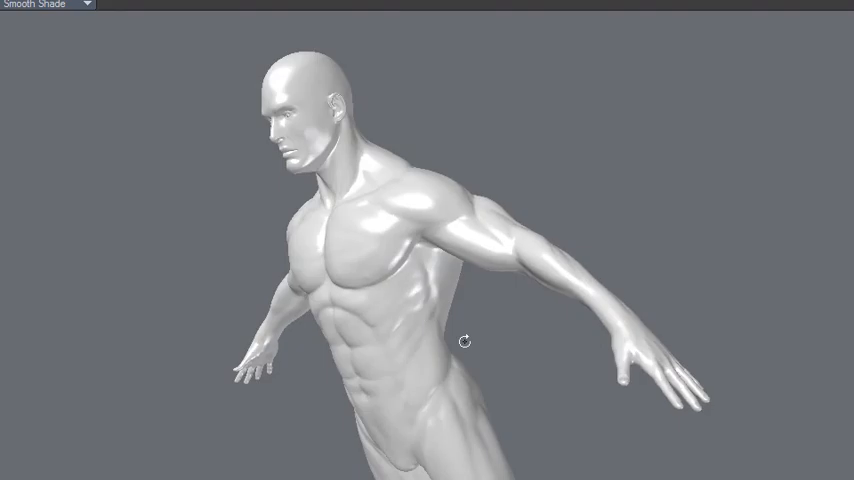
Orbit the smooth-shaded figure, then change the viewport to Wireframe Shade.
drag(464, 340, 372, 368)
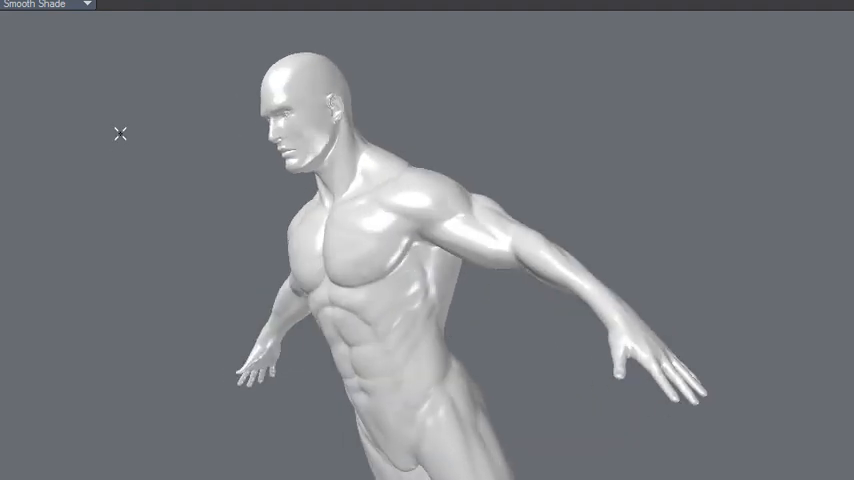
click(44, 6)
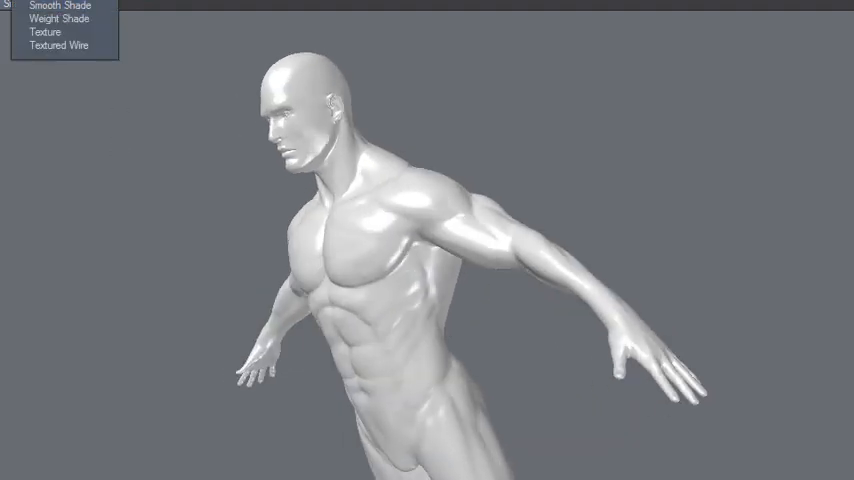
click(66, 4)
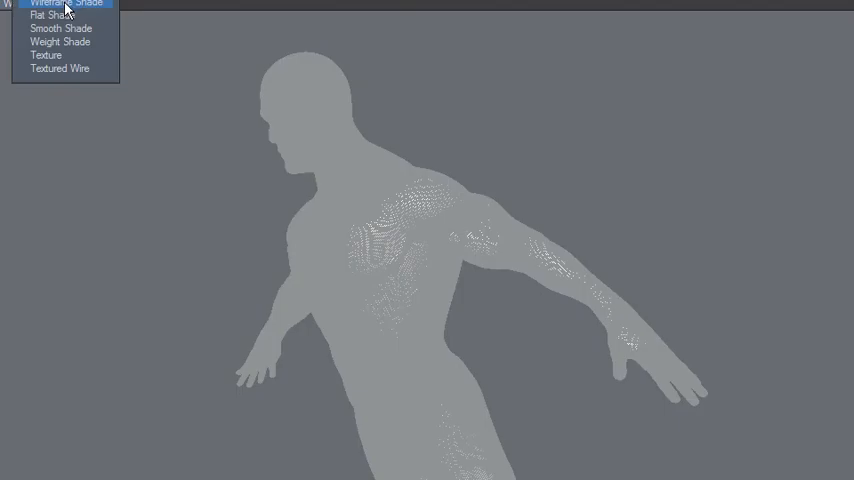